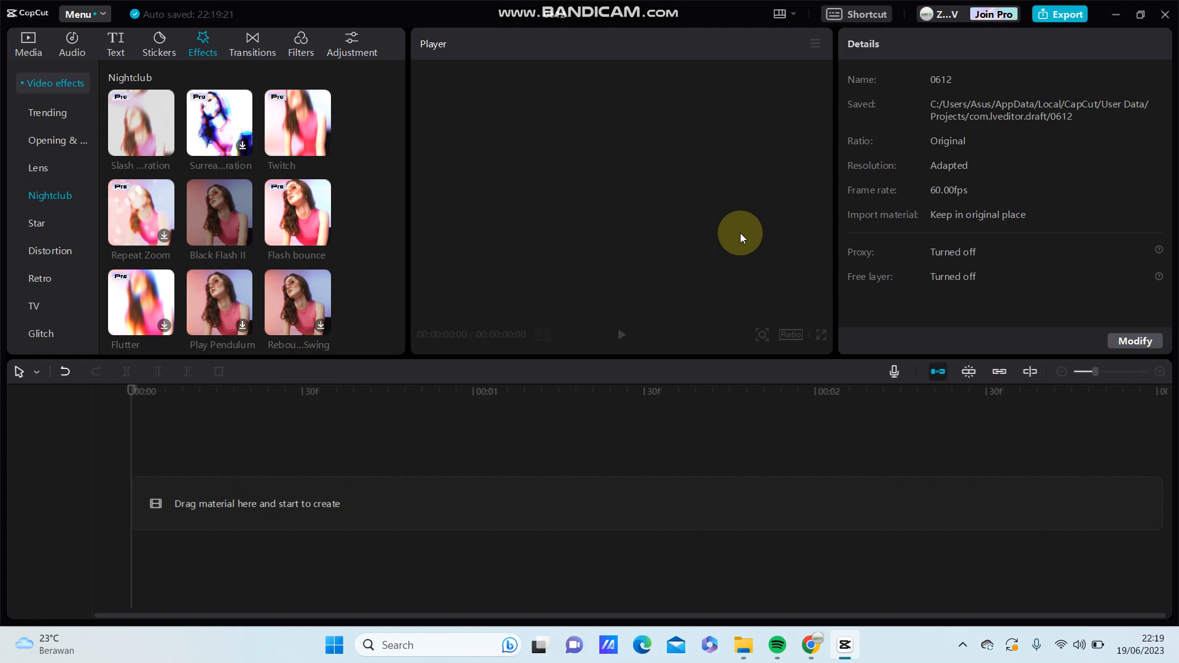
mouse_move(45, 23)
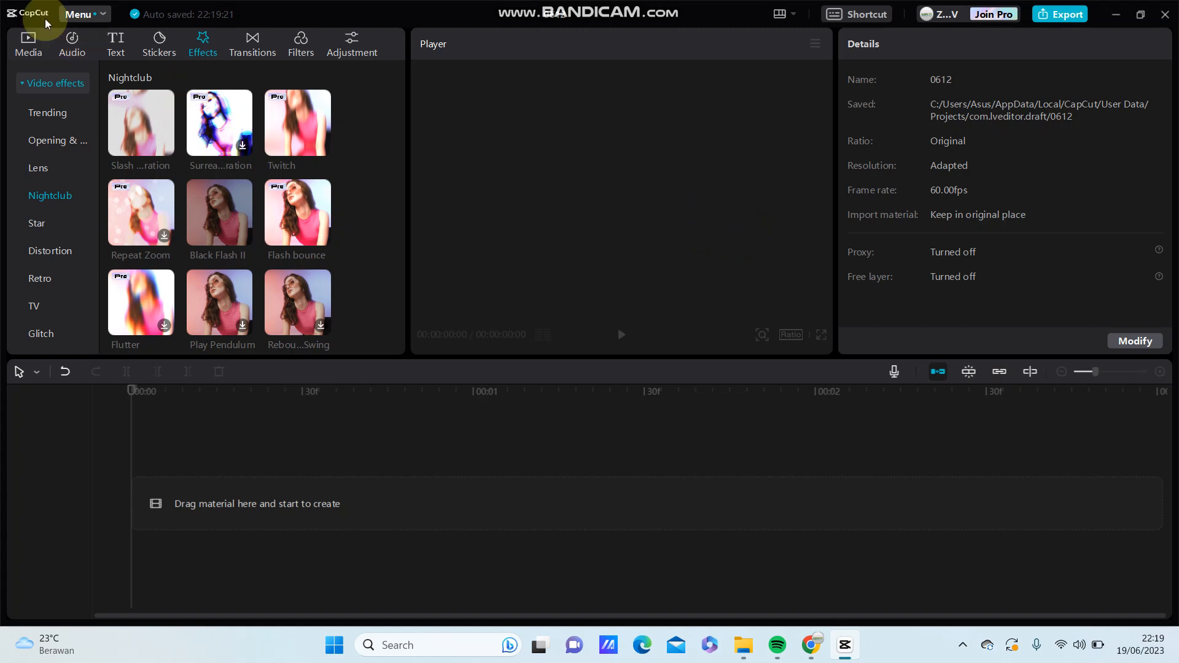
Step: Switch to the Media library to browse the project's local files, including the Naruto image
left_click(28, 44)
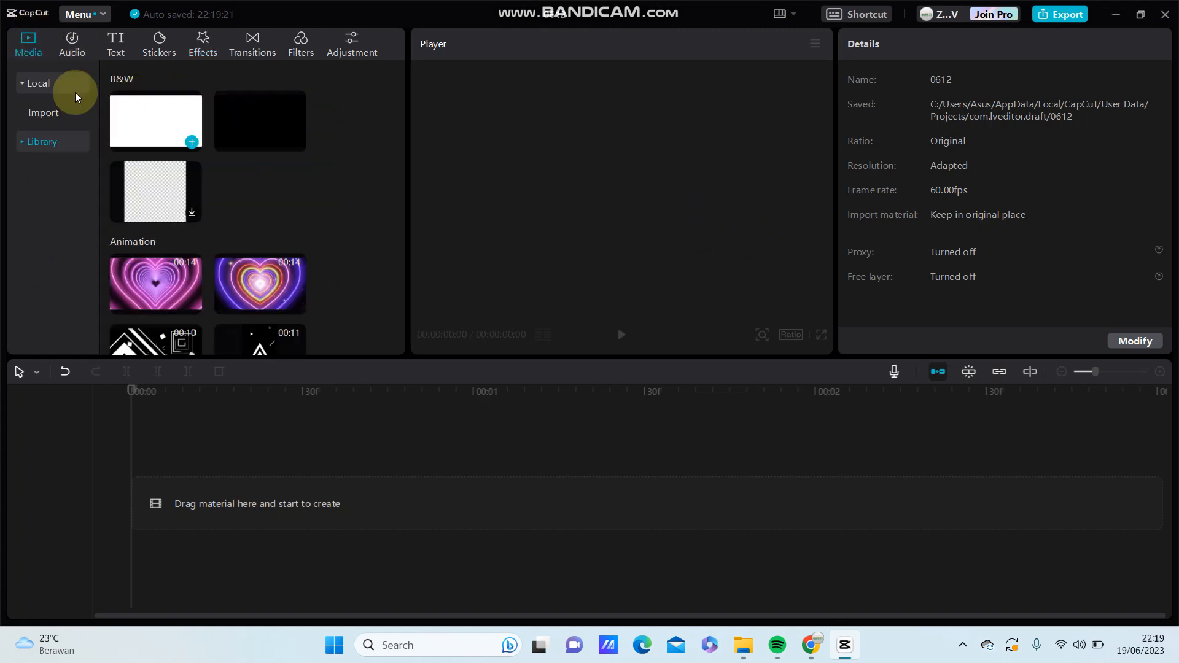
mouse_move(54, 114)
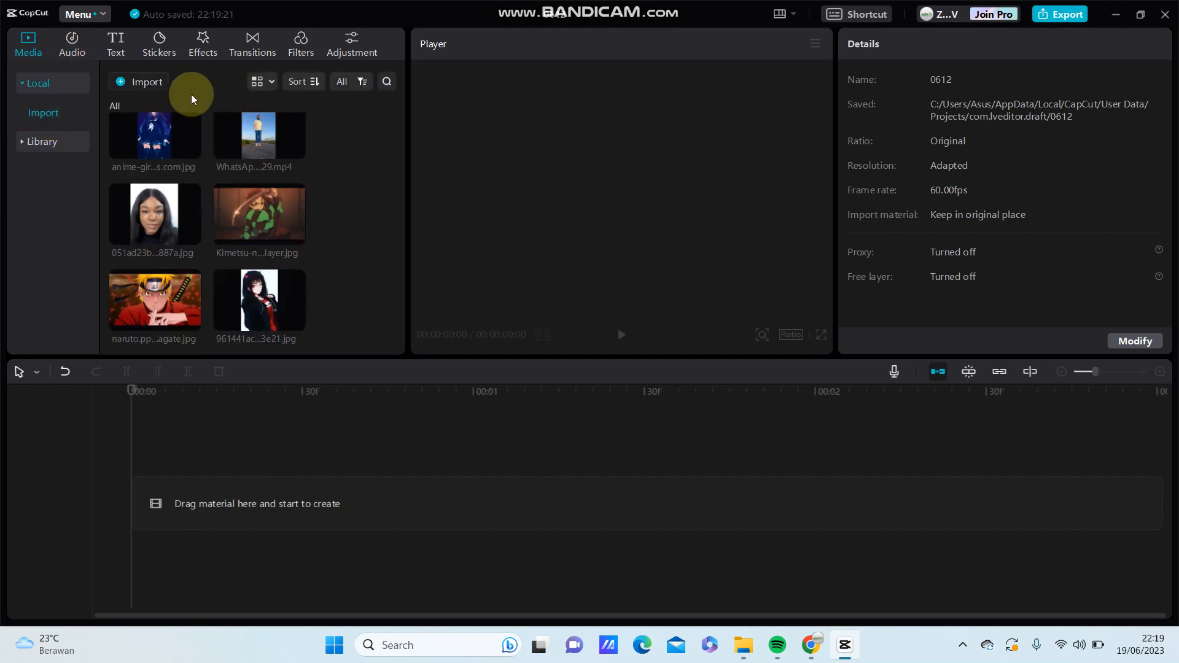
mouse_move(143, 87)
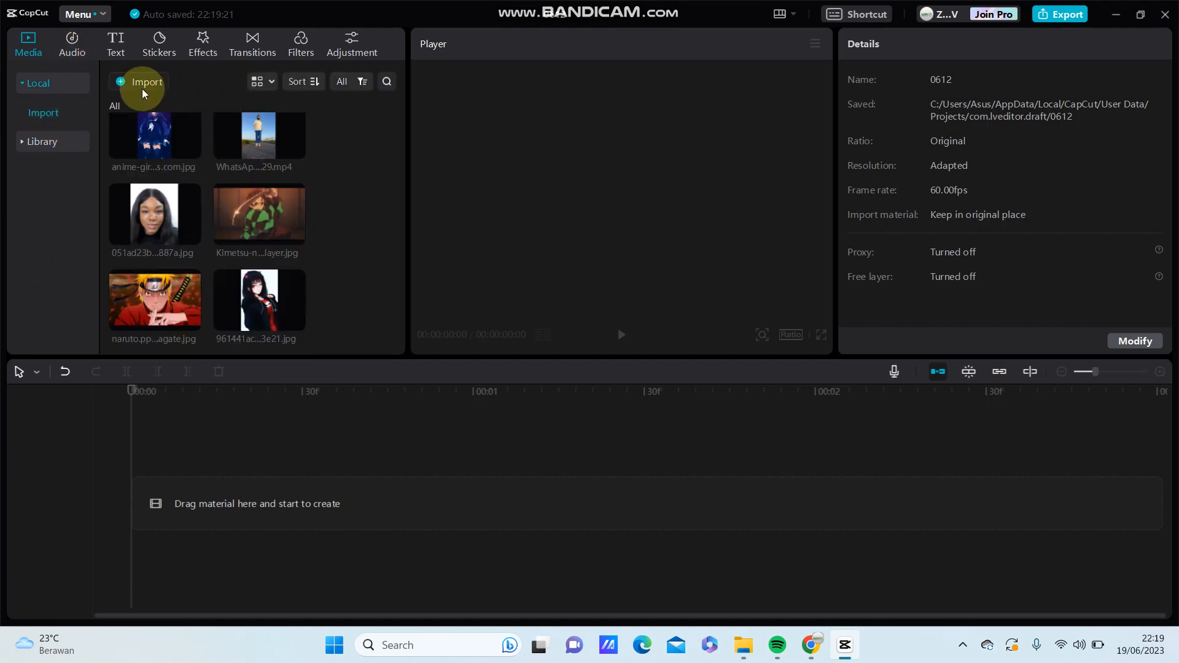
left_click(141, 81)
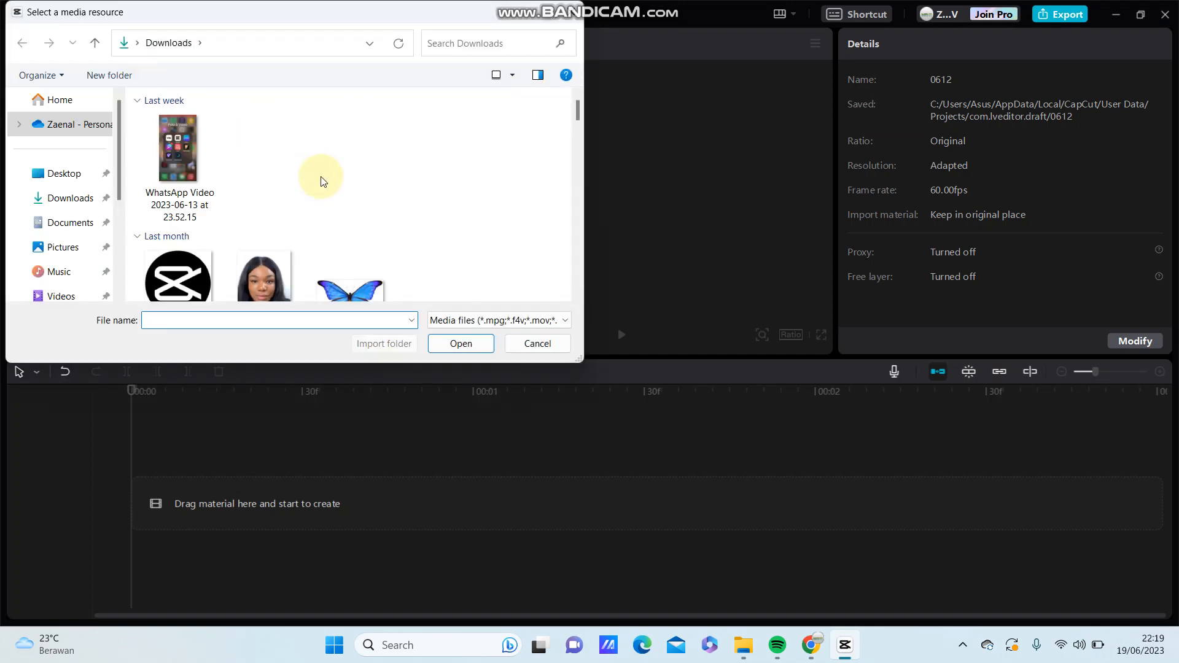
scroll("down", 3)
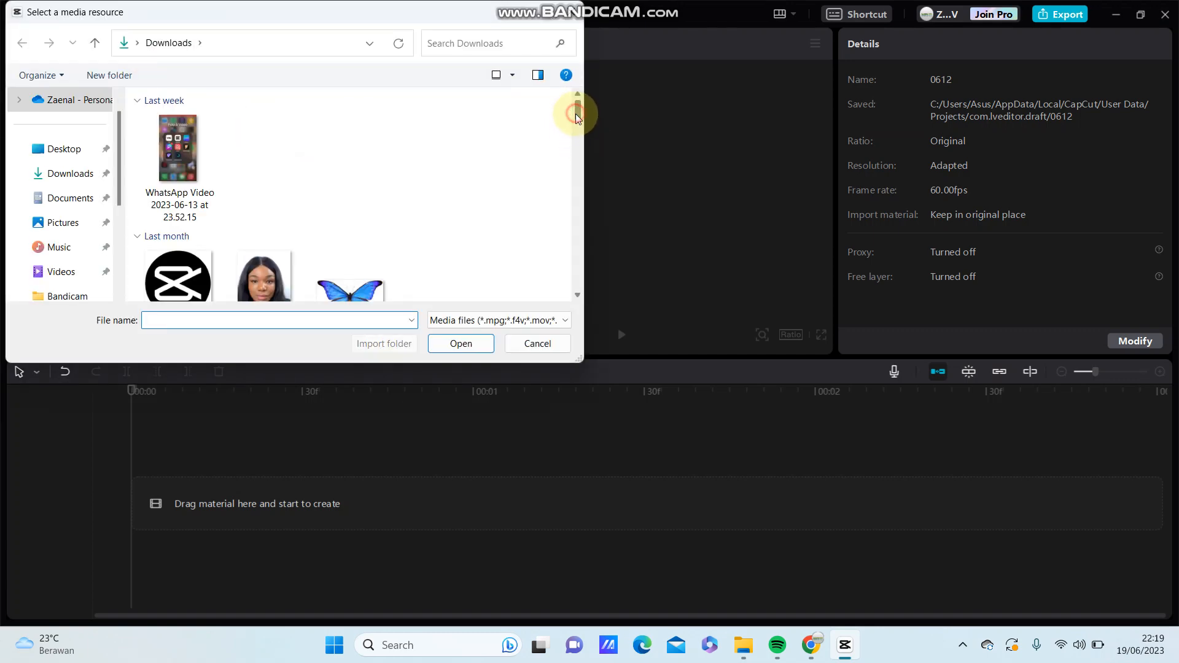
scroll("down", 3)
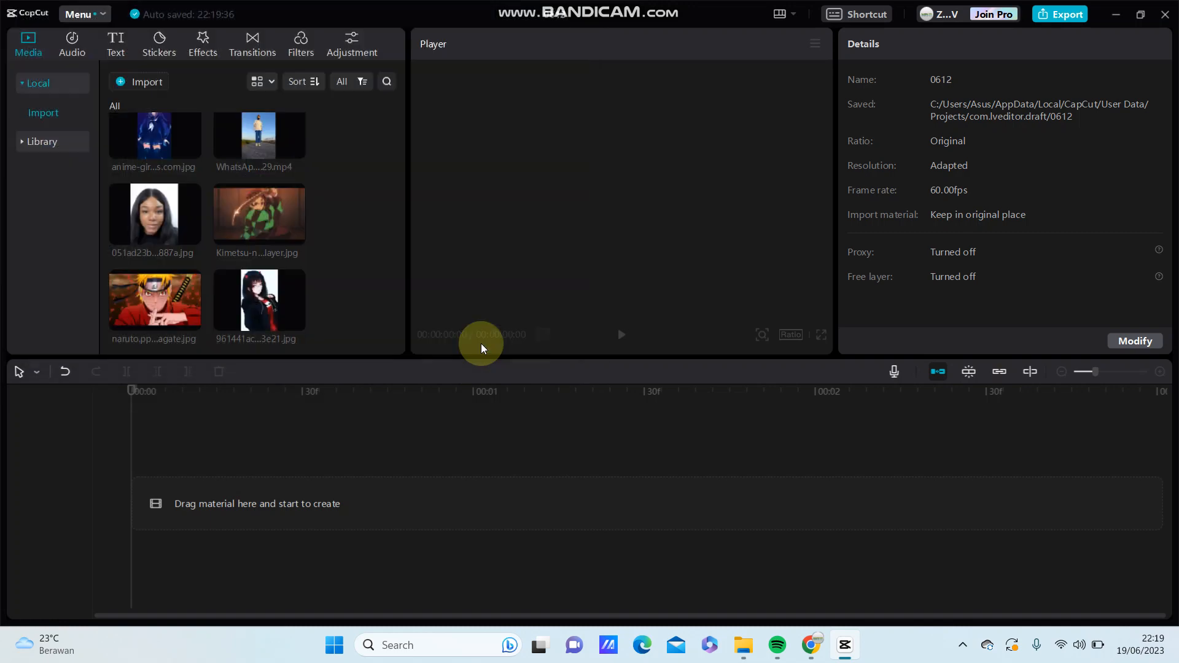
Step: Place the green-screen Earth JPG on the timeline as a one-second clip
left_click(154, 298)
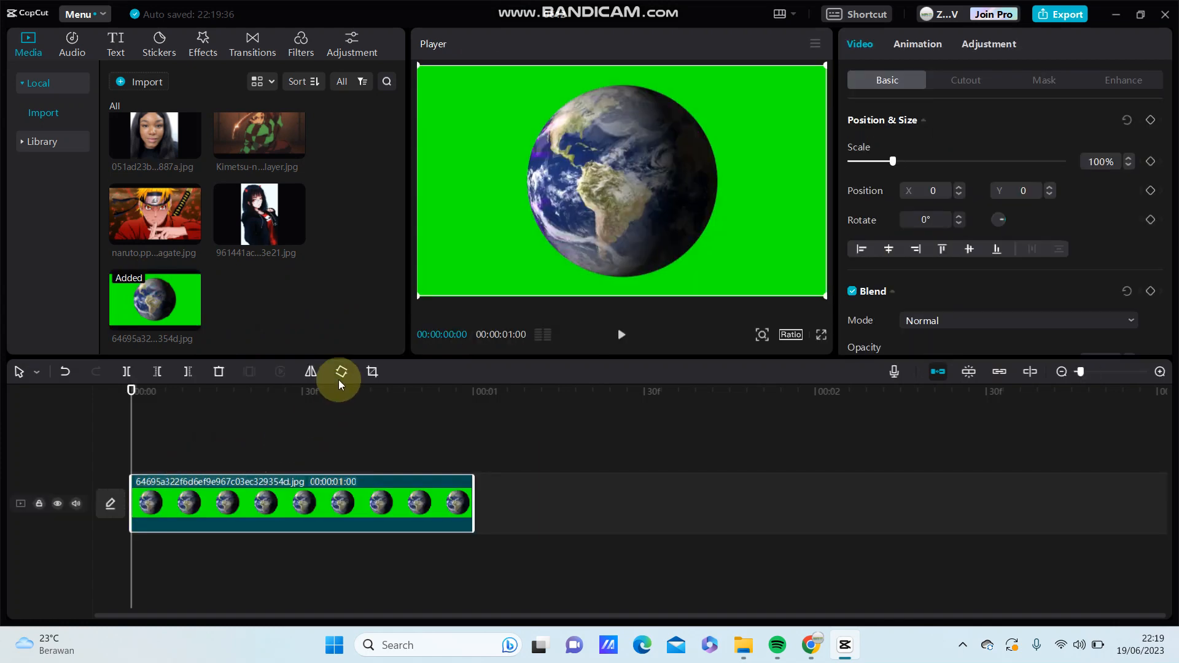
mouse_move(744, 191)
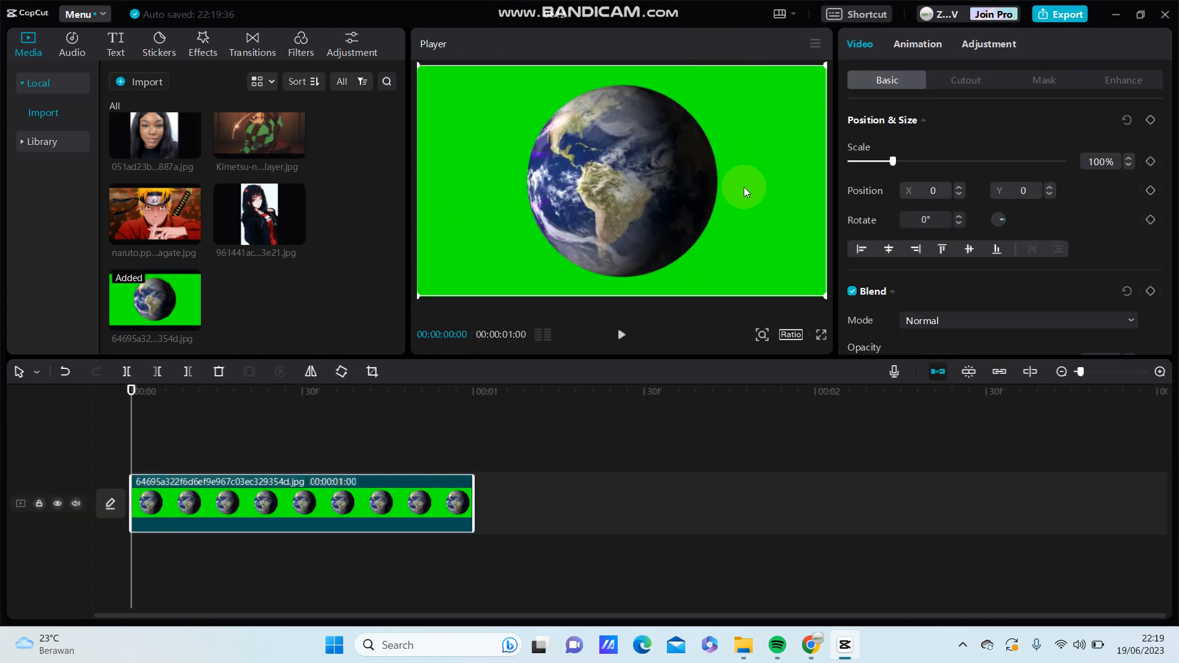
mouse_move(787, 165)
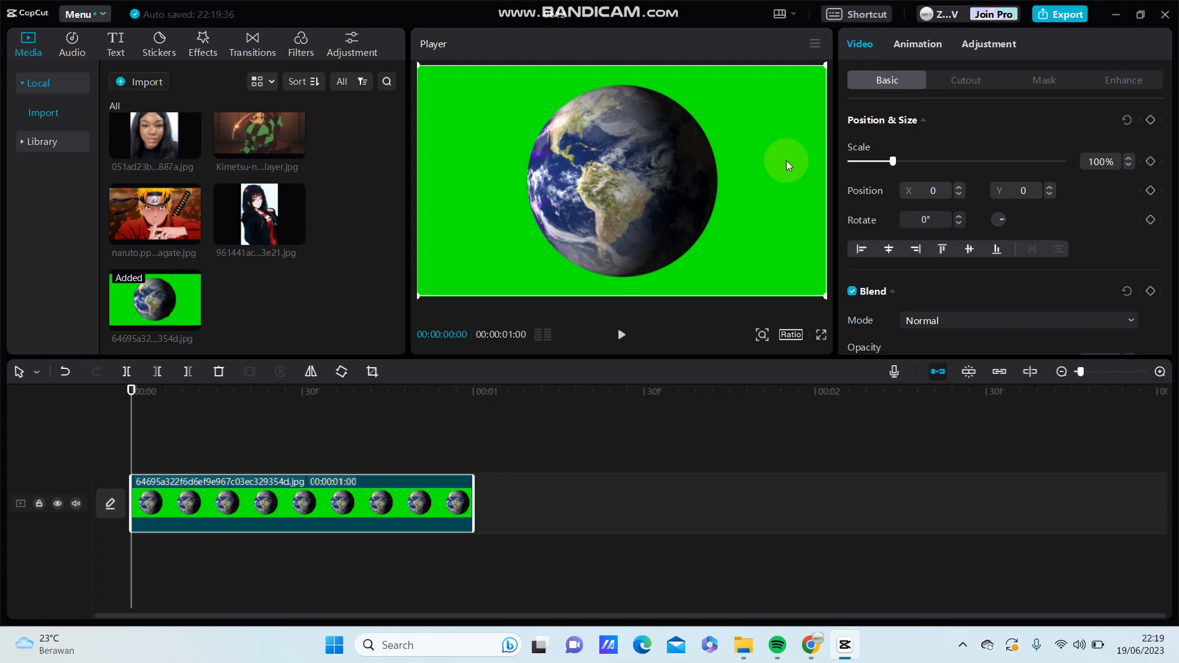
mouse_move(620, 265)
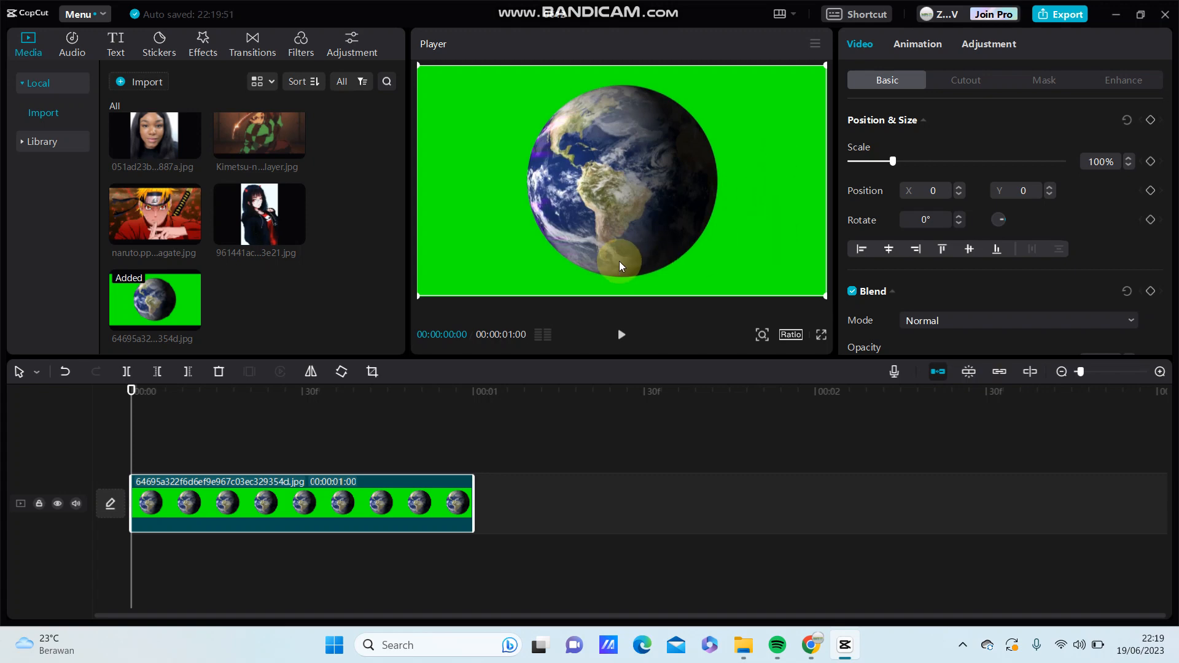
mouse_move(489, 158)
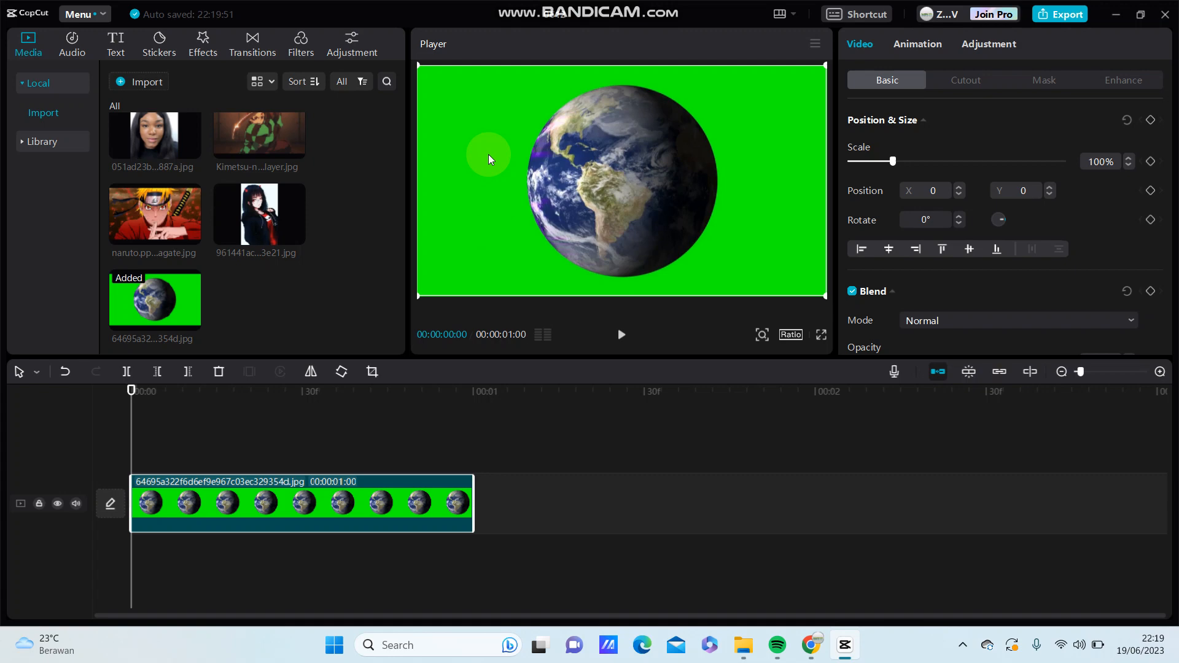
mouse_move(898, 80)
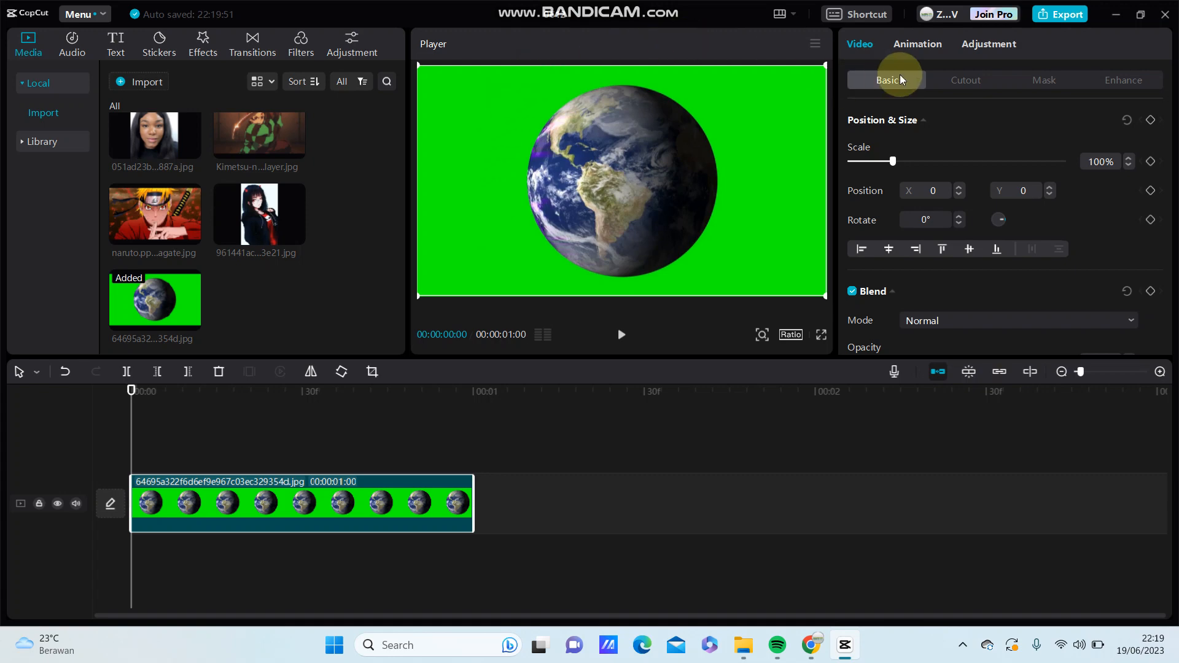
Step: Enable Chroma key and pick the green backdrop, then check the Naruto and Earth clips
left_click(965, 80)
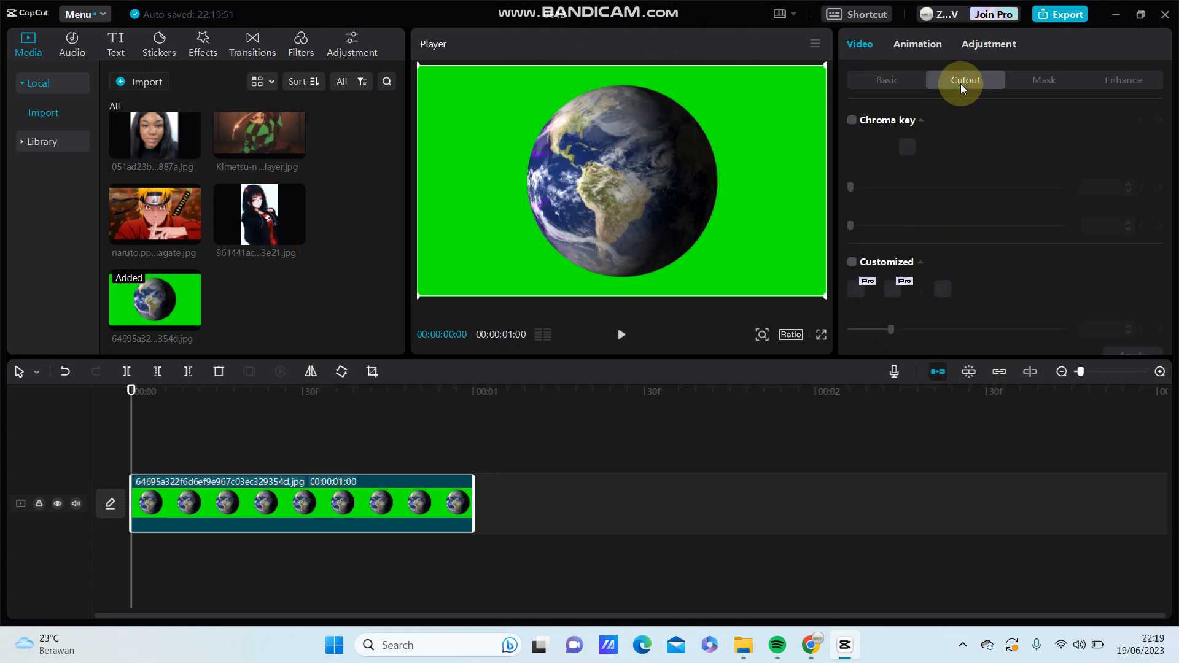
mouse_move(852, 121)
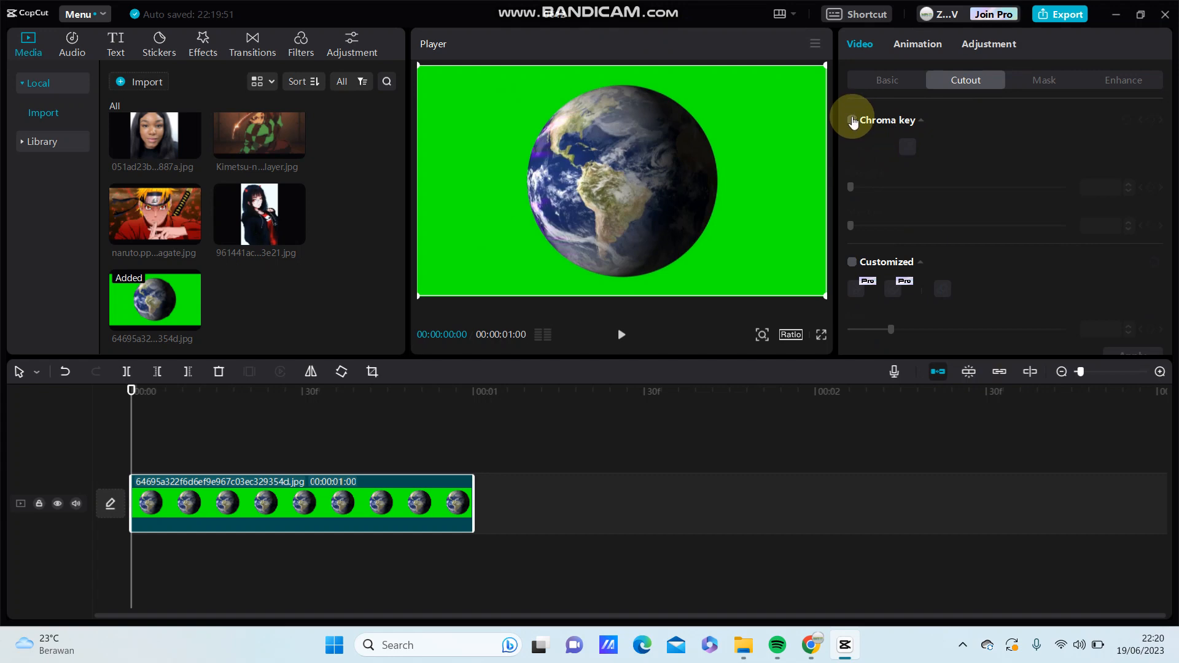
left_click(851, 120)
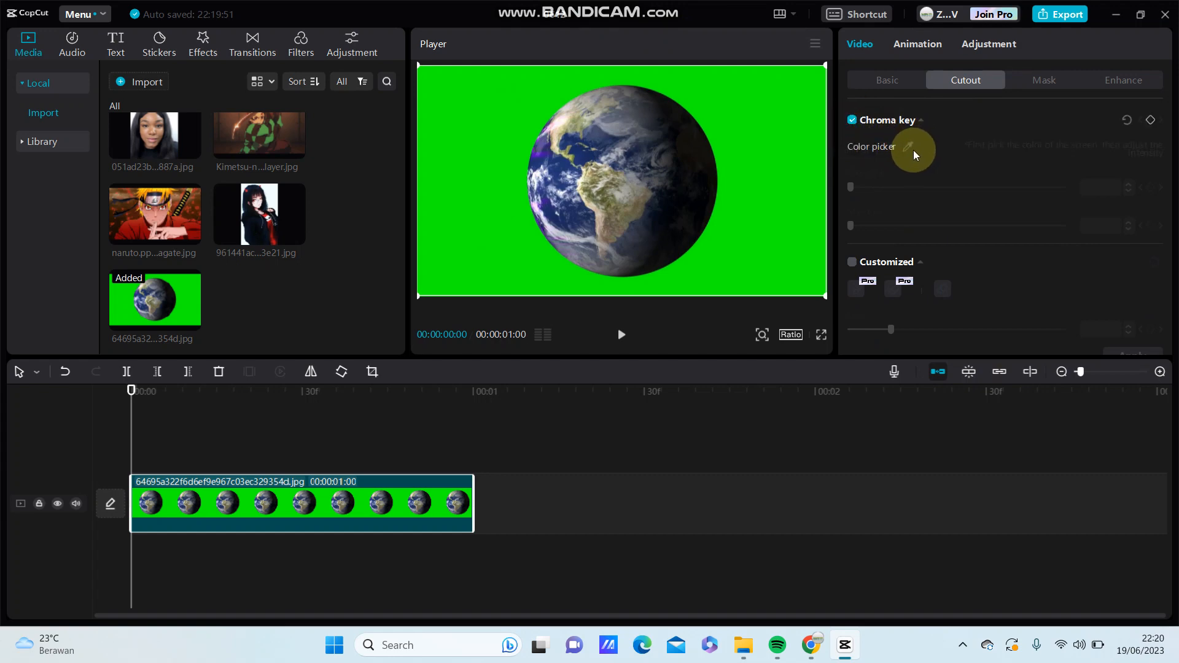
left_click(907, 147)
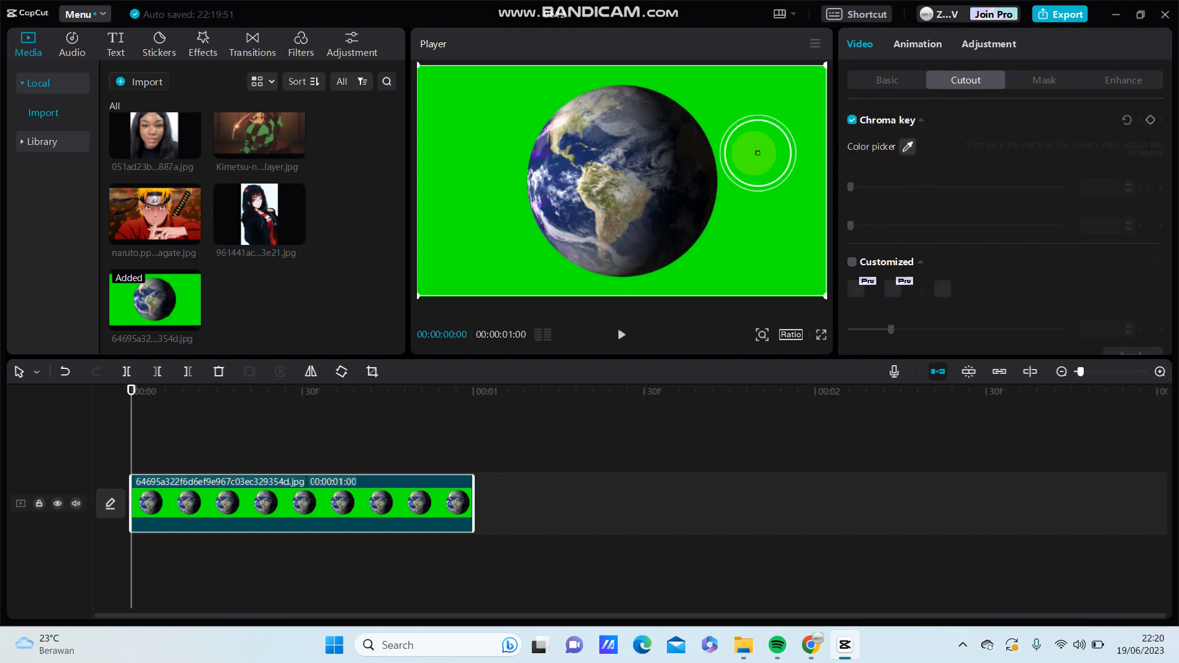
left_click(757, 152)
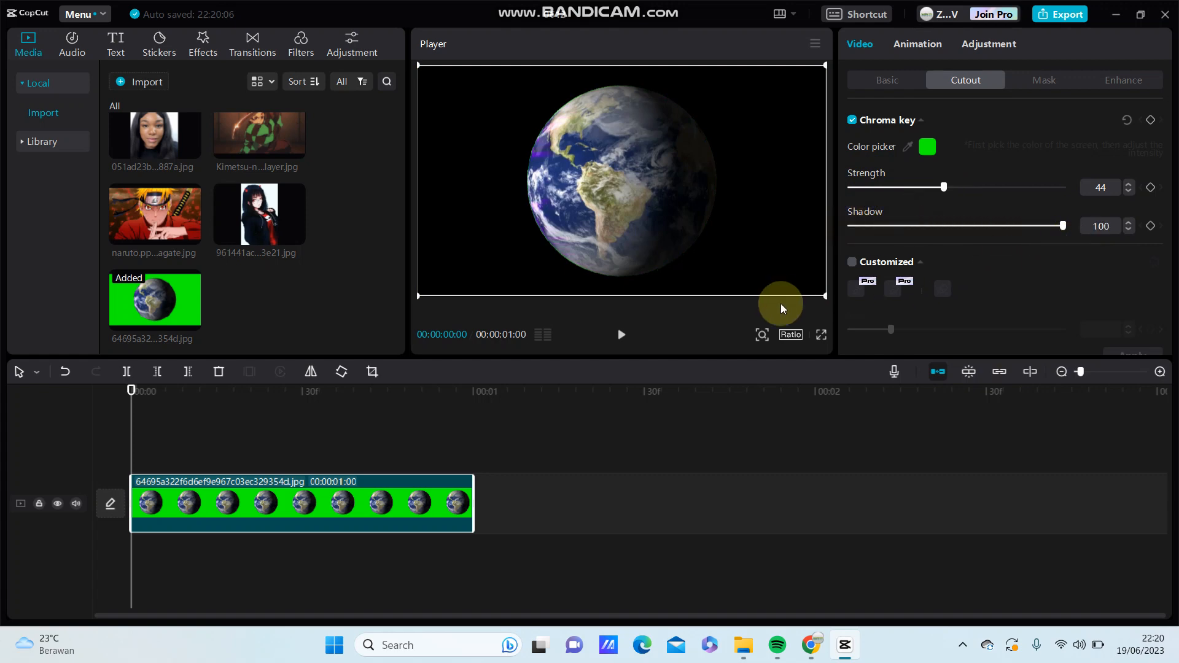
mouse_move(368, 523)
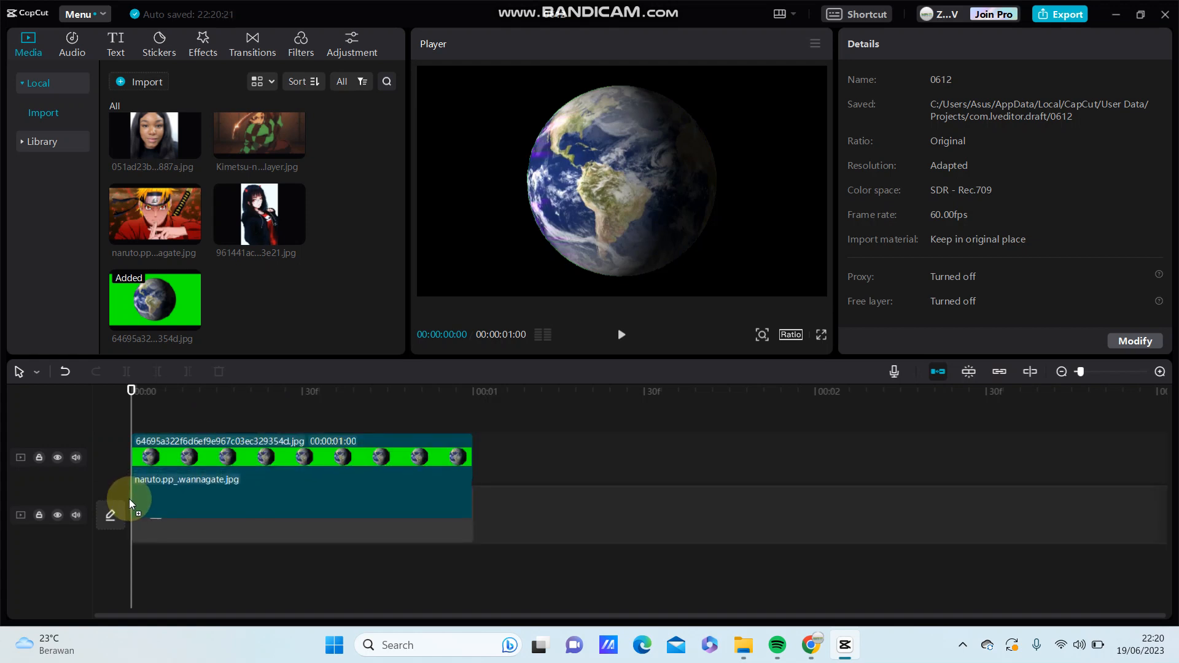
left_click(301, 517)
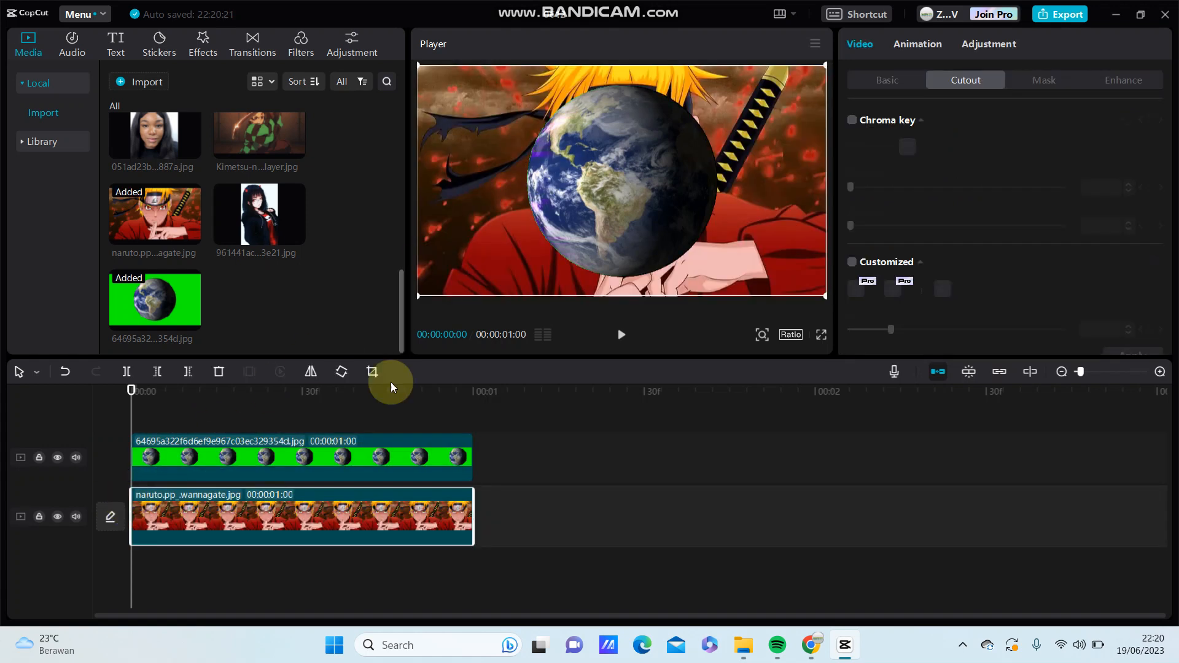
left_click(851, 119)
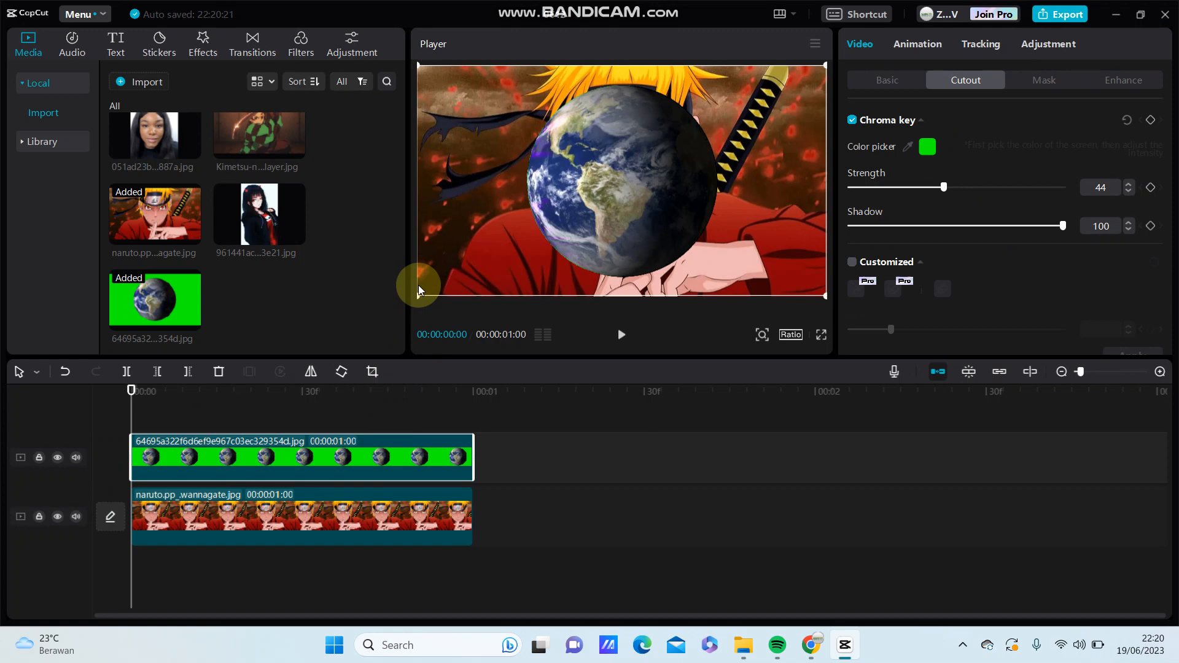